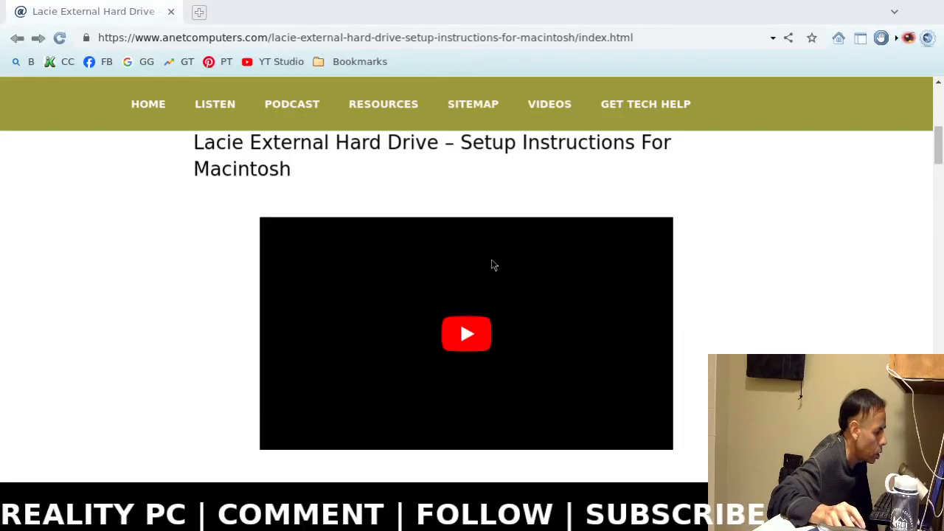
mouse_move(583, 253)
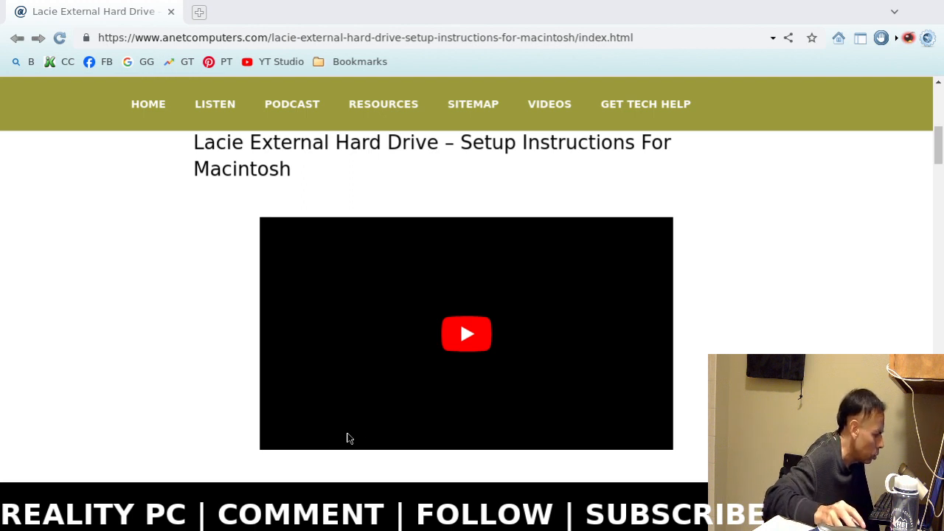
mouse_move(352, 243)
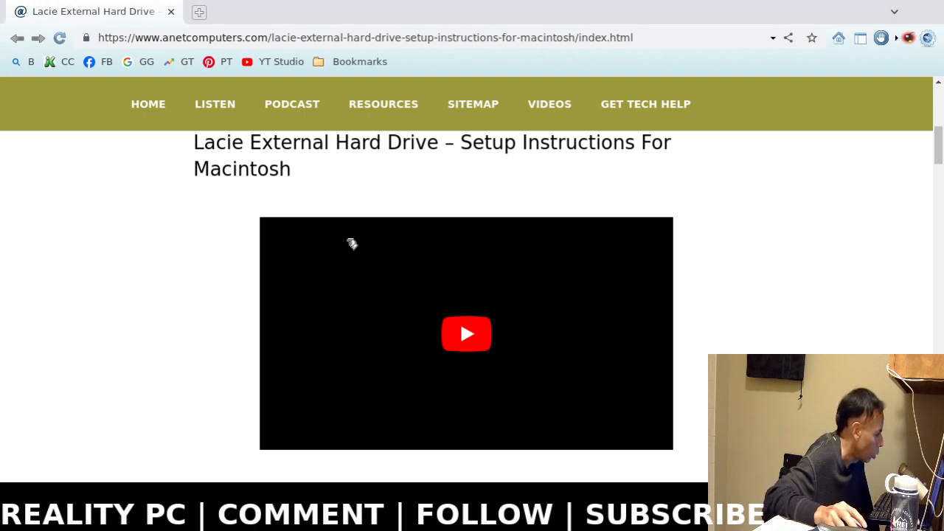
mouse_move(196, 198)
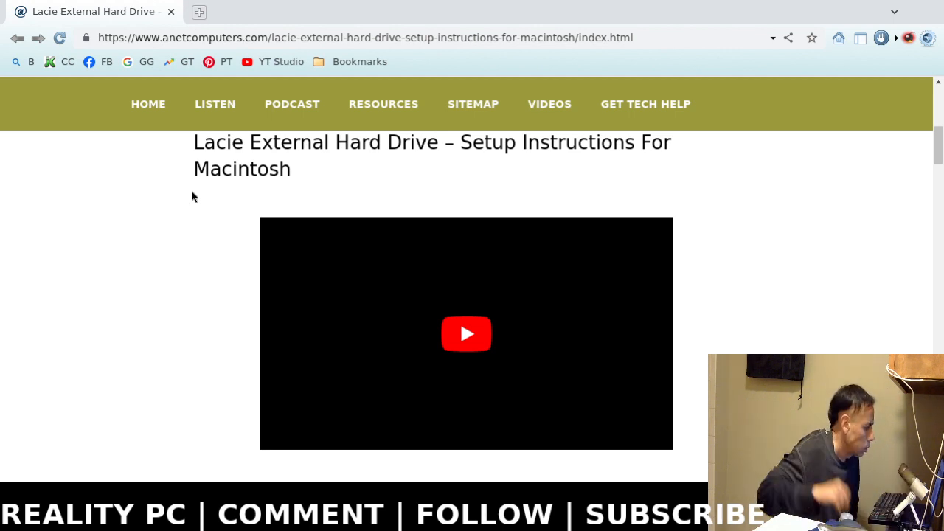
scroll(down, 3)
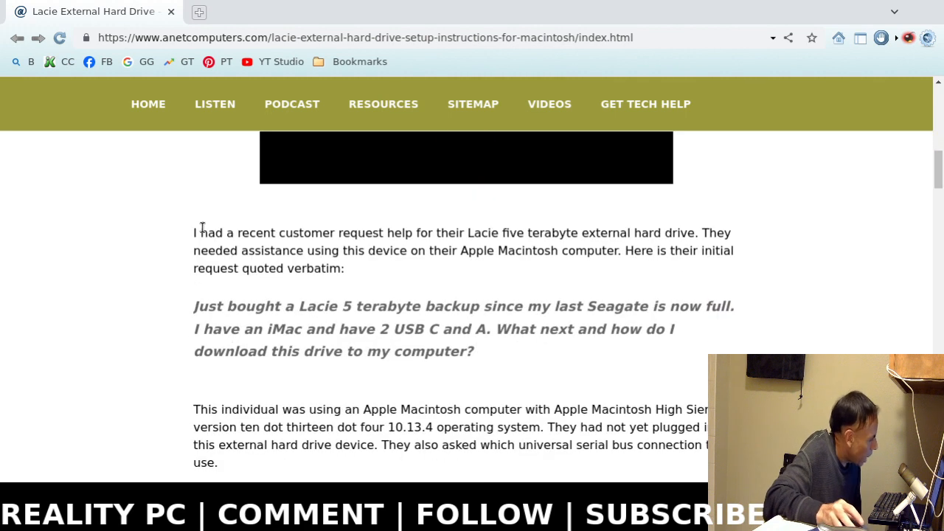
scroll(down, 3)
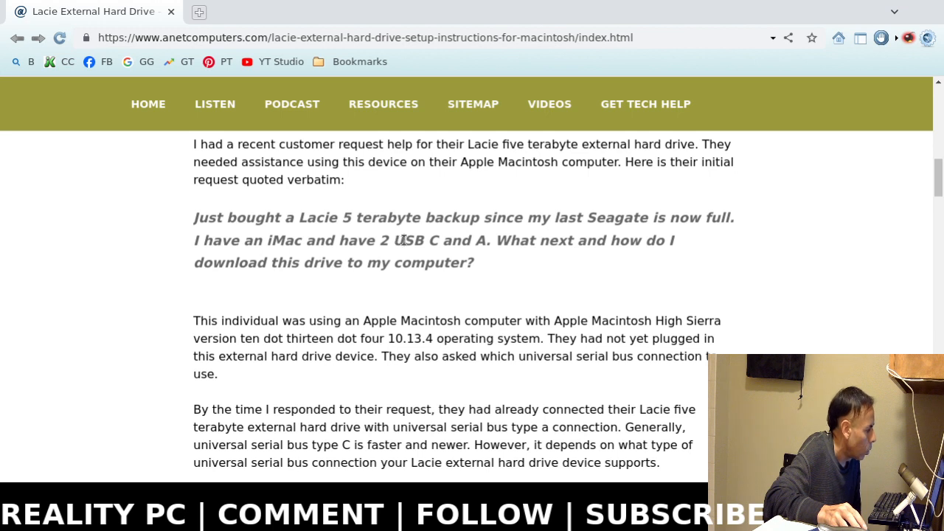
mouse_move(486, 206)
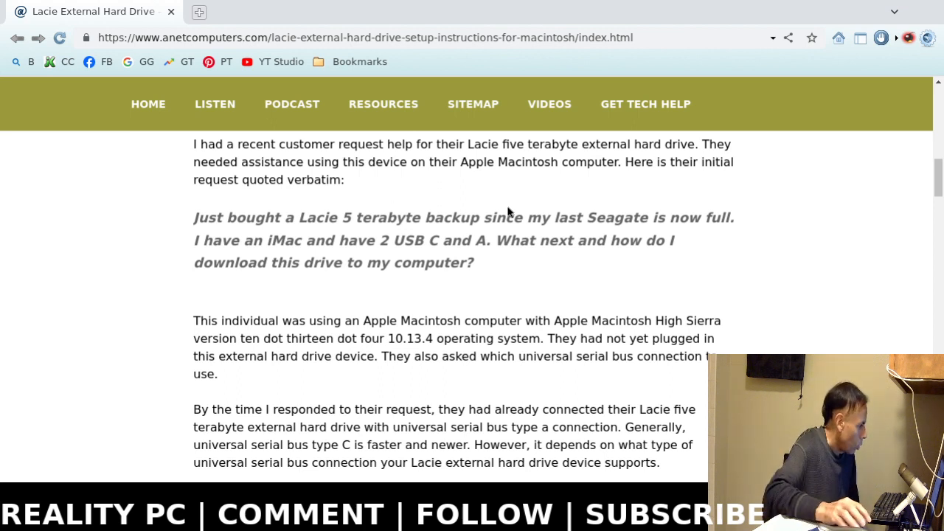
mouse_move(603, 299)
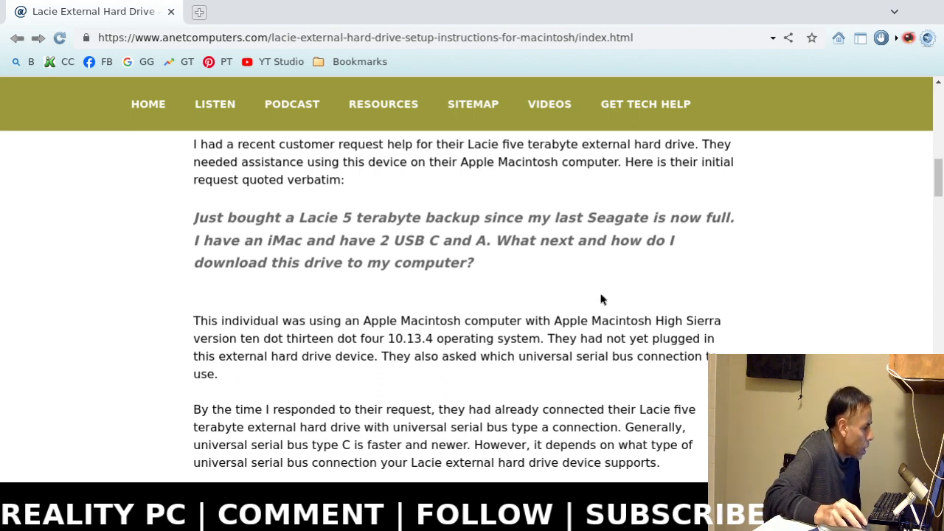
mouse_move(501, 296)
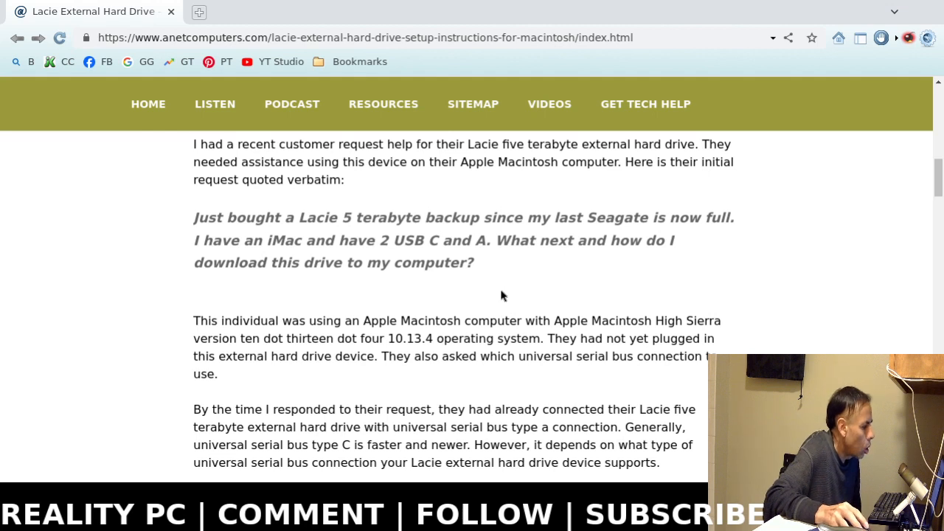
scroll(down, 3)
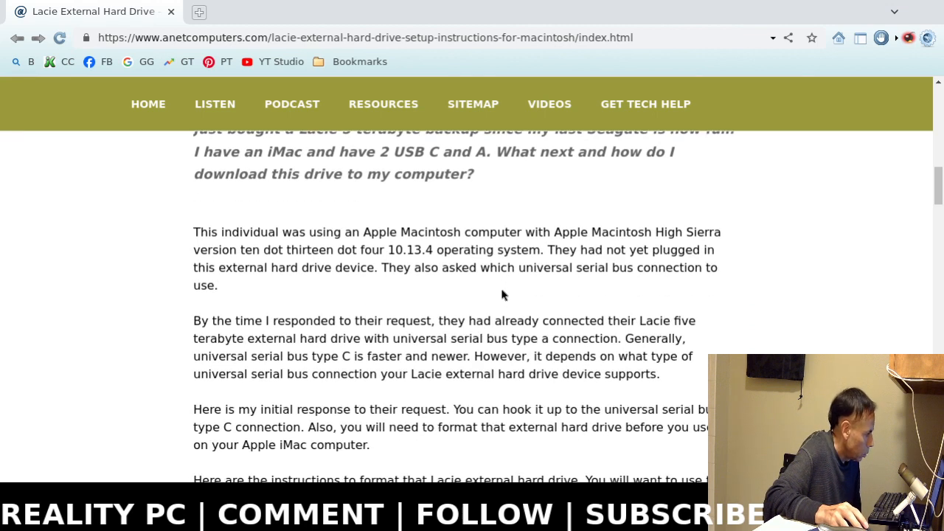
mouse_move(550, 302)
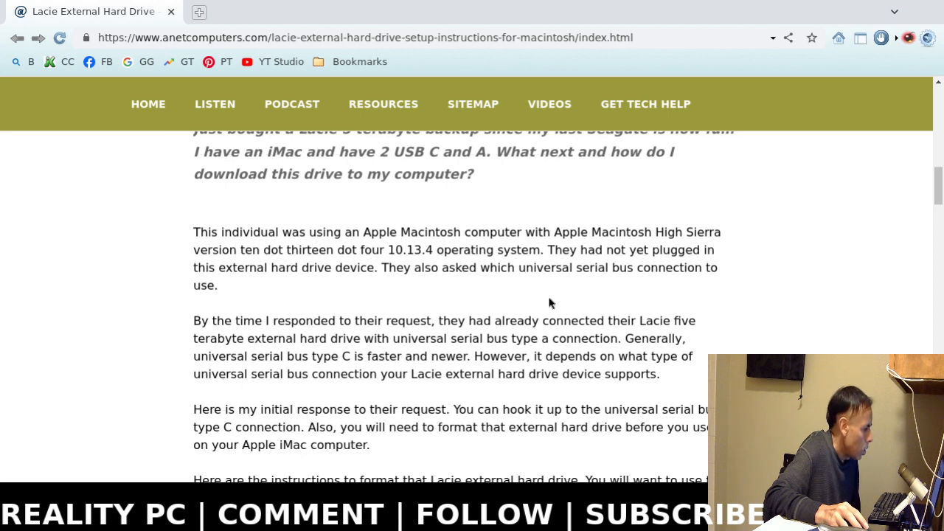
scroll(down, 3)
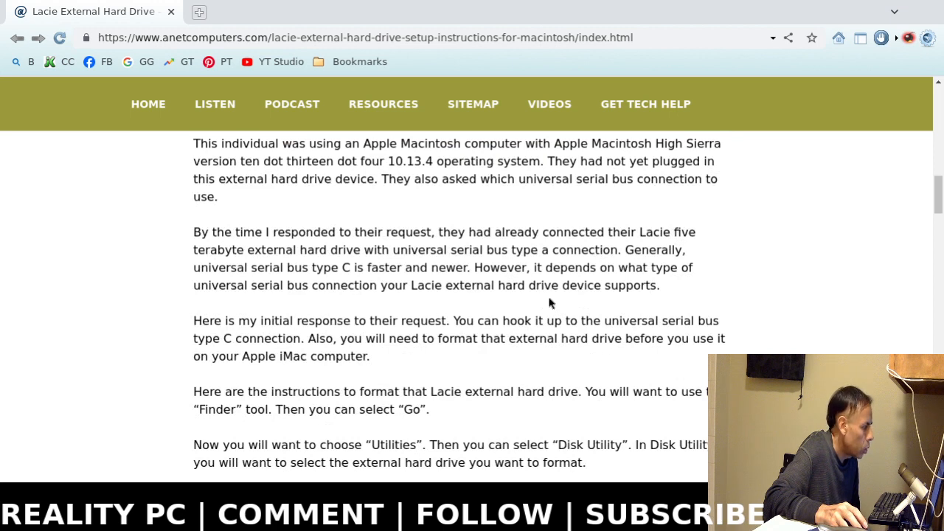
mouse_move(545, 301)
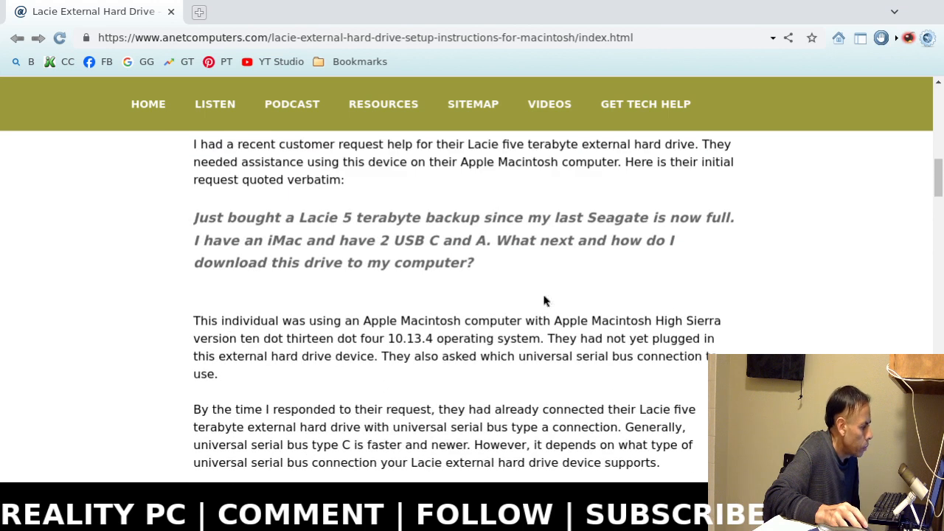
mouse_move(590, 334)
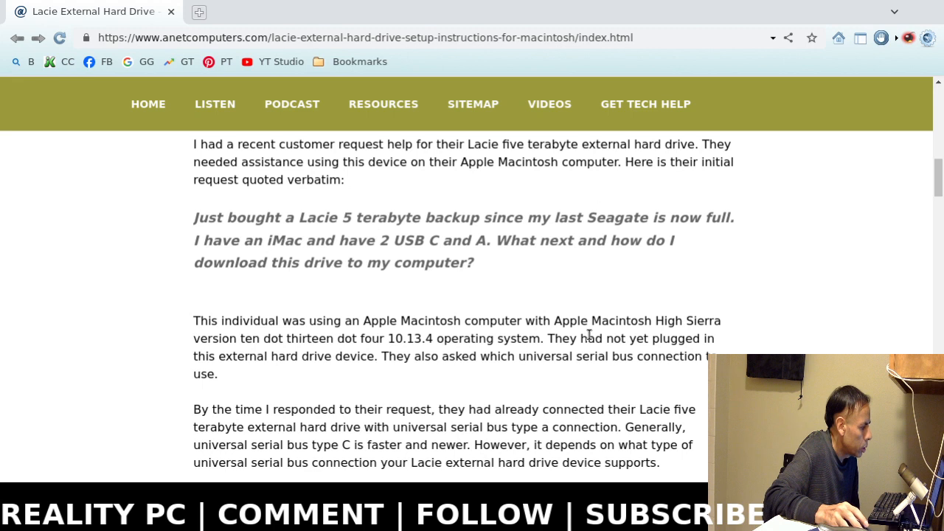
scroll(down, 3)
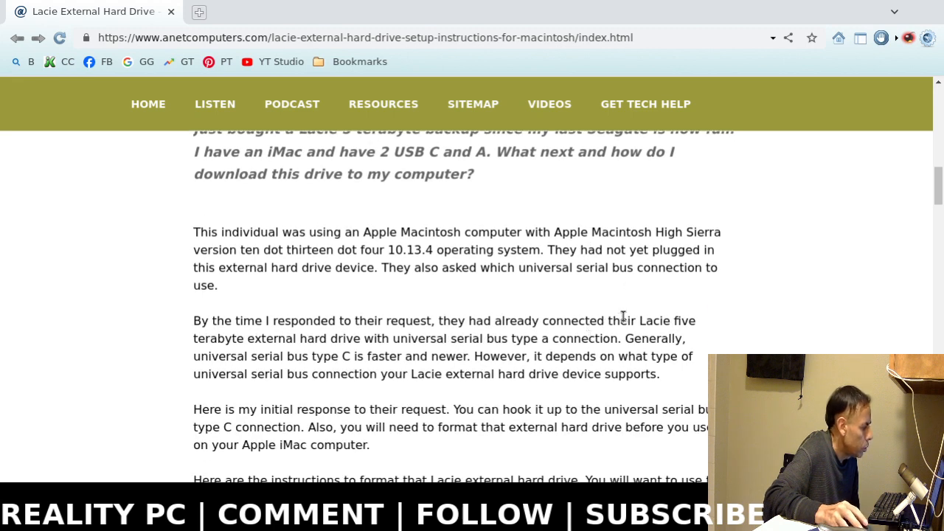
scroll(down, 3)
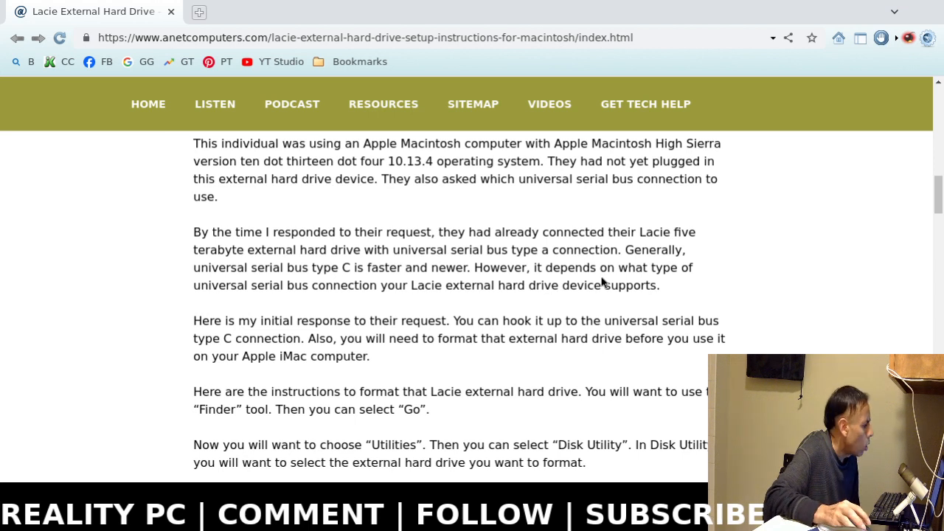
mouse_move(611, 283)
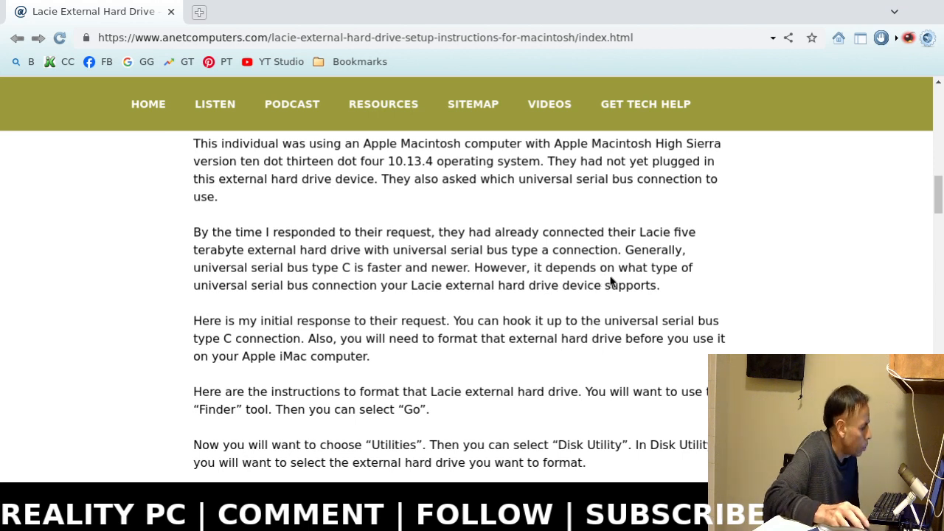
scroll(down, 3)
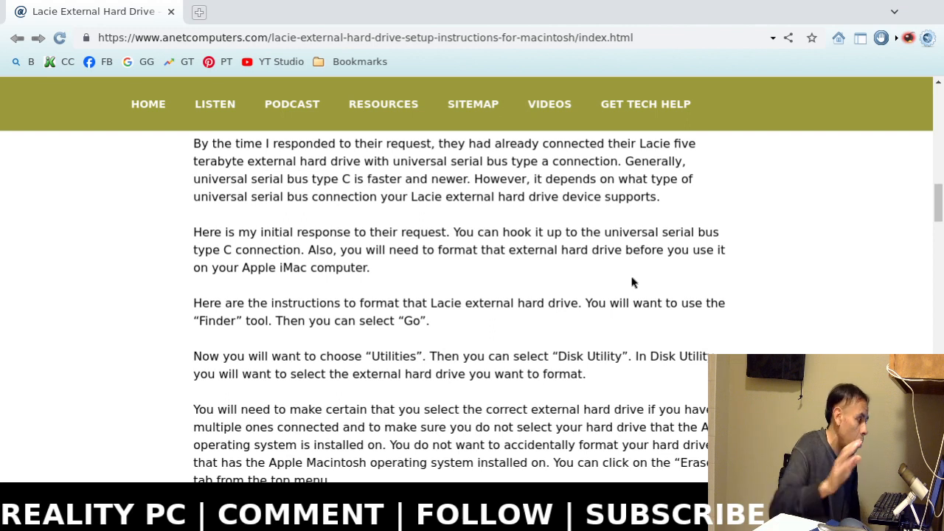
mouse_move(672, 275)
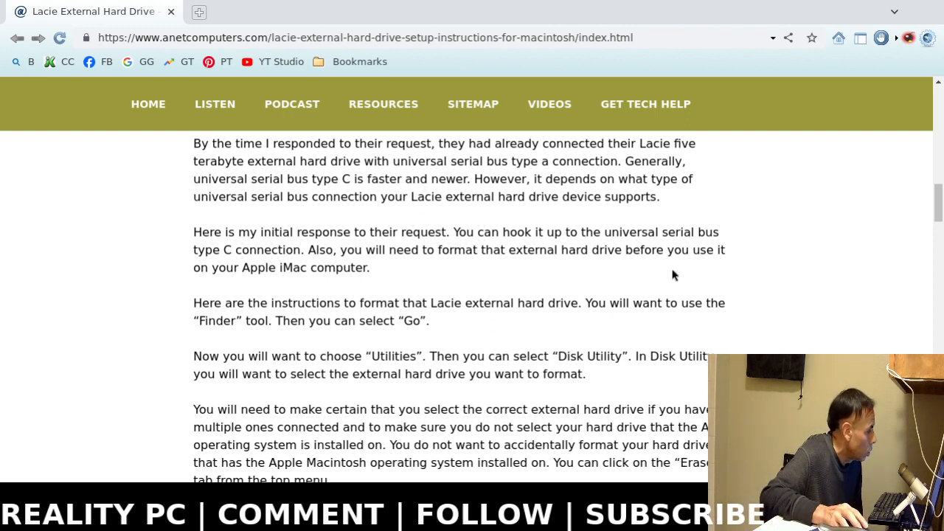
scroll(down, 3)
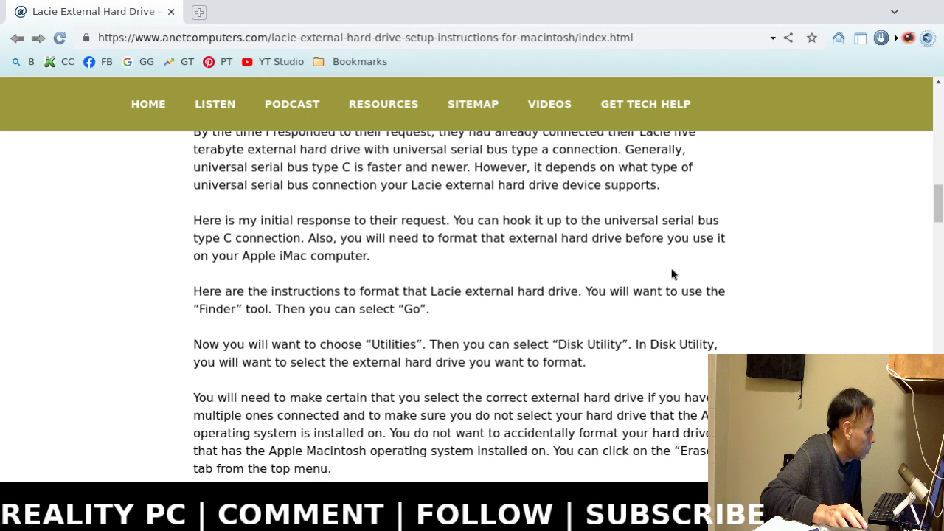
scroll(down, 3)
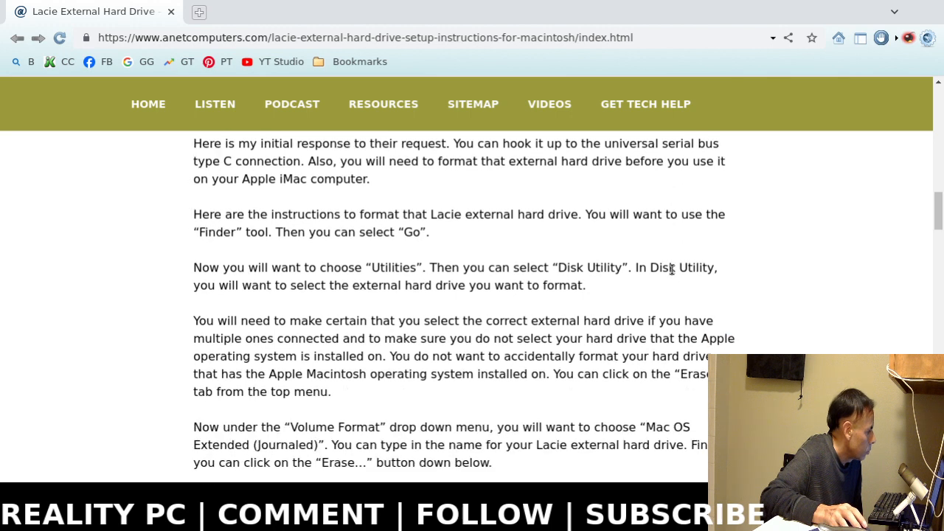
mouse_move(683, 279)
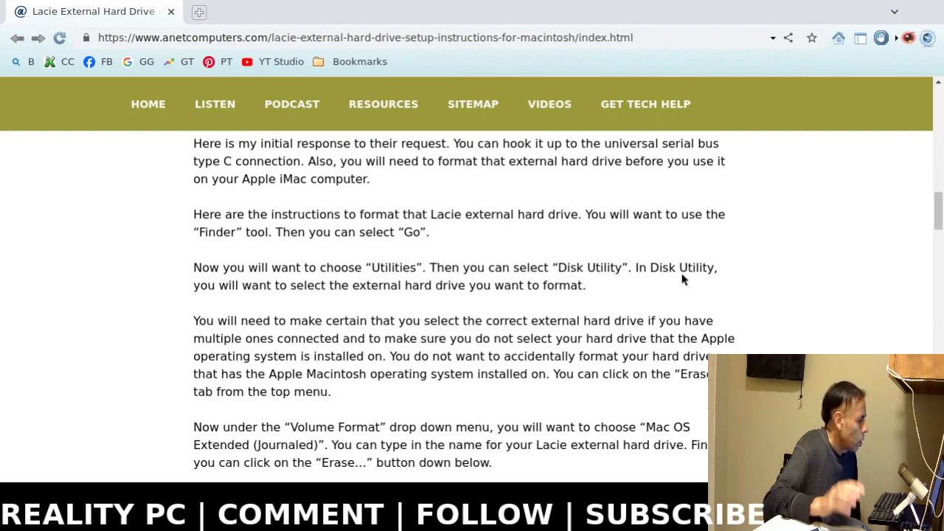
mouse_move(701, 273)
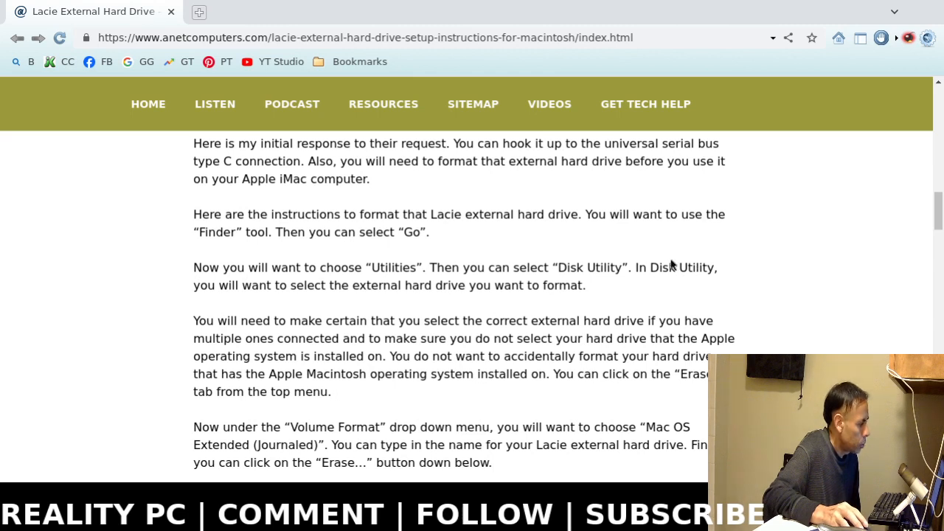
mouse_move(642, 246)
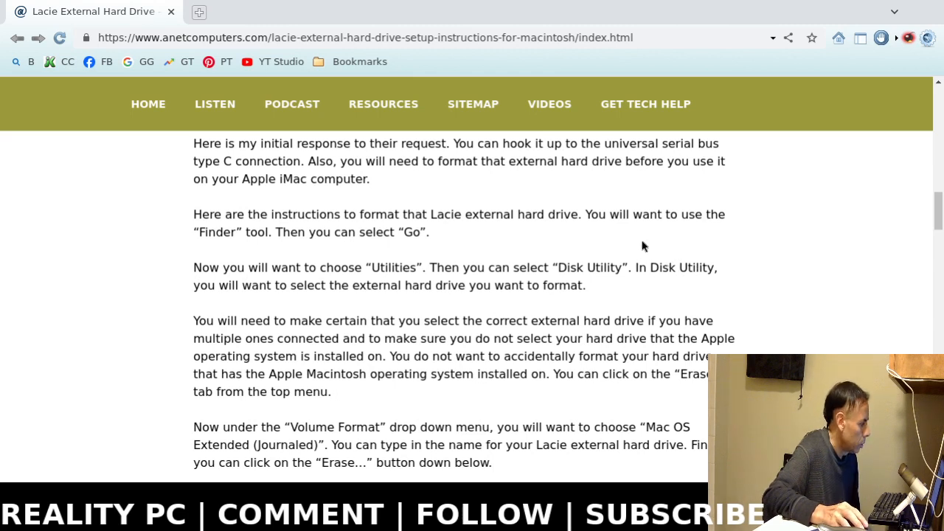
mouse_move(683, 231)
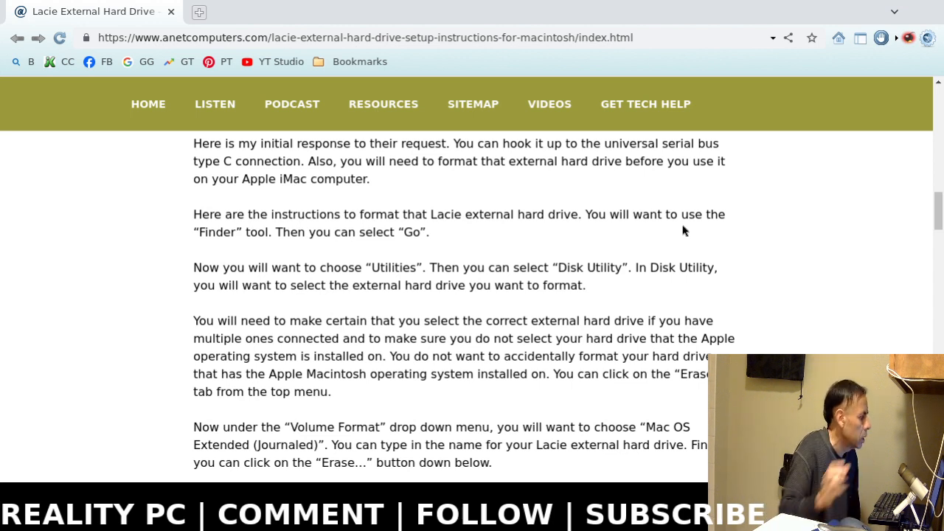
mouse_move(686, 232)
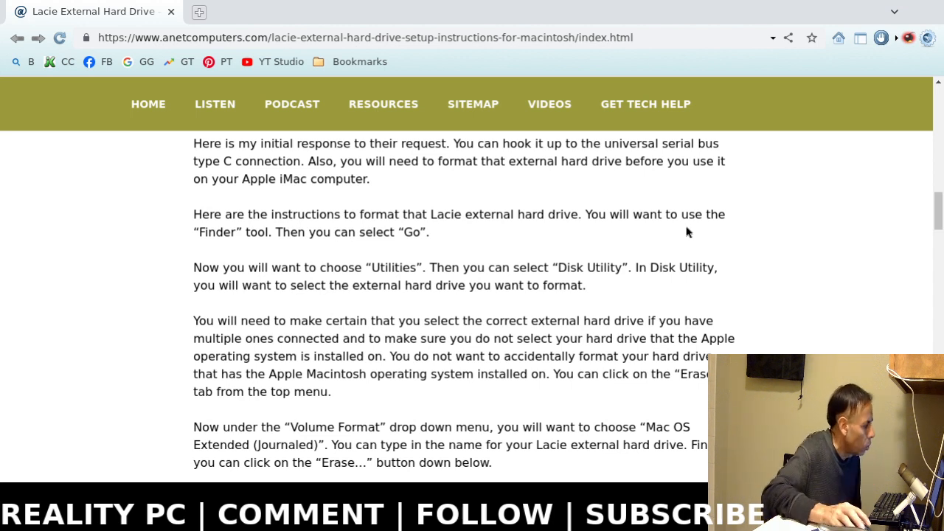
scroll(down, 3)
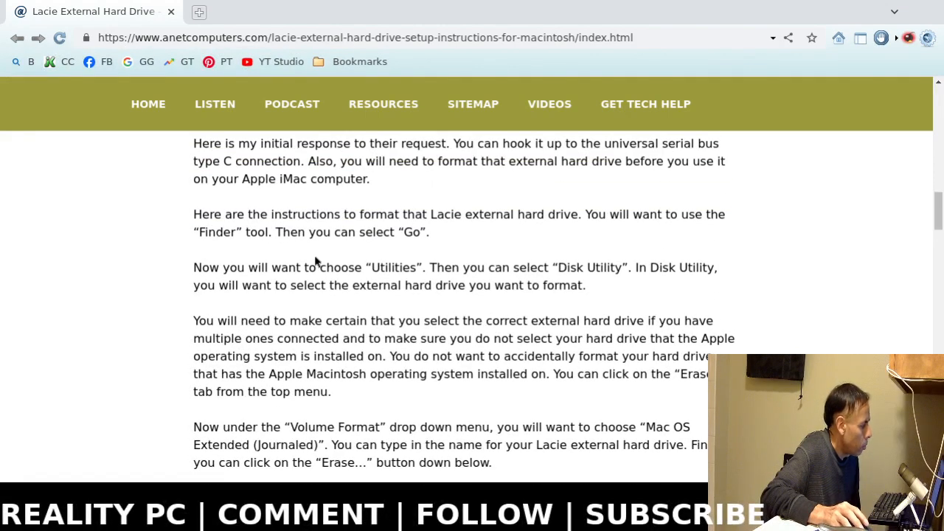
mouse_move(155, 233)
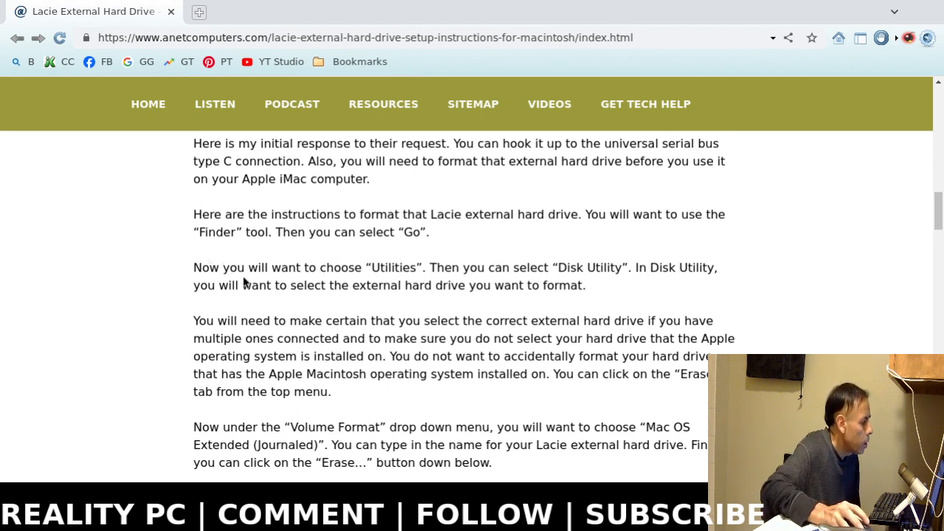
mouse_move(186, 278)
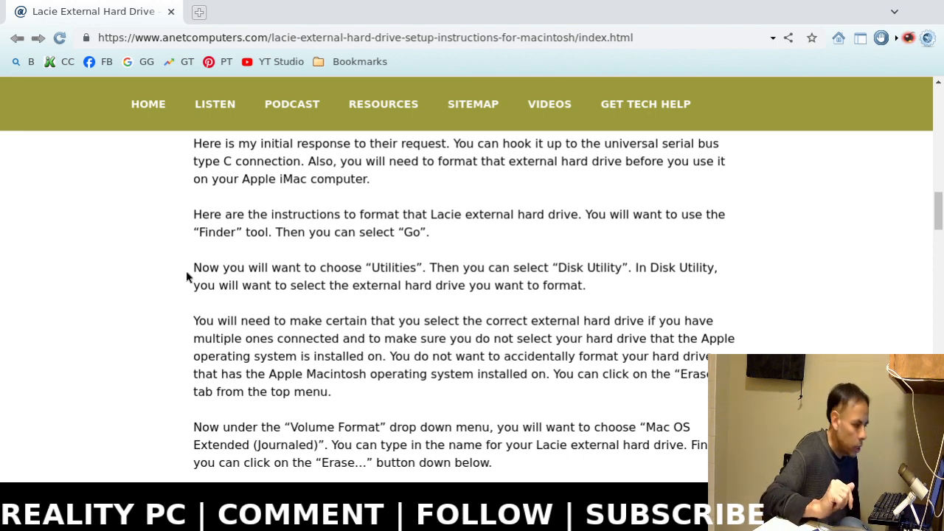
scroll(down, 3)
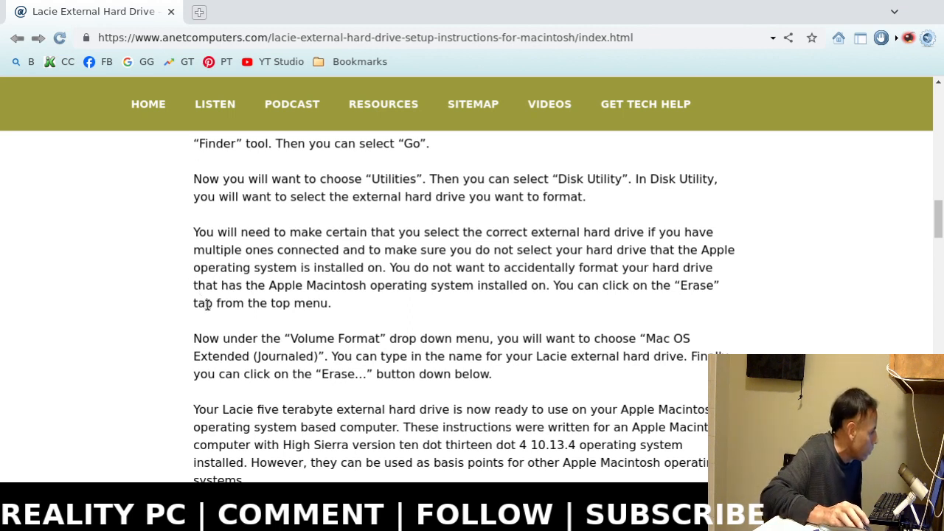
mouse_move(267, 321)
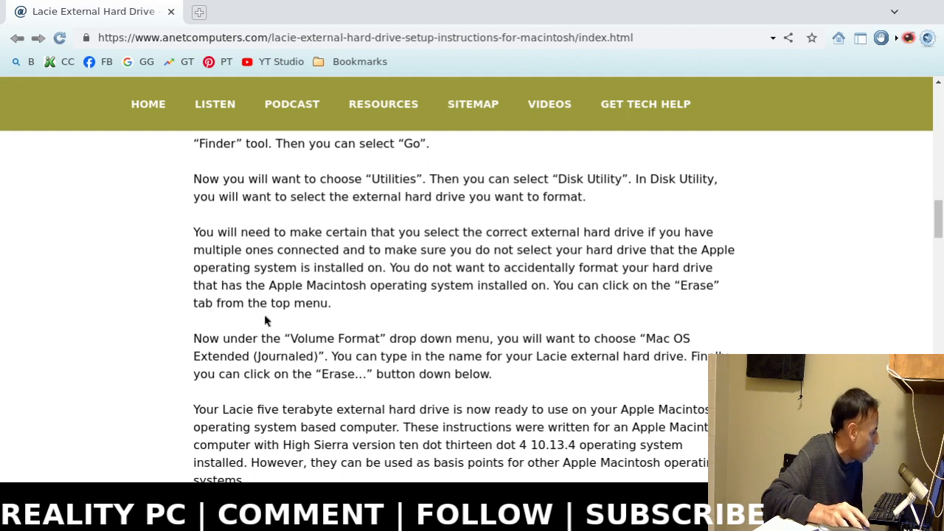
mouse_move(269, 332)
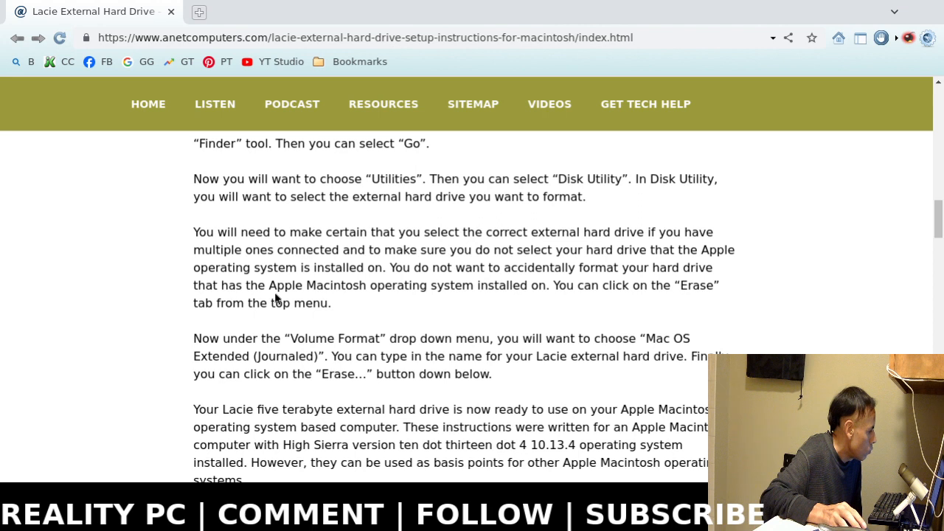
scroll(down, 3)
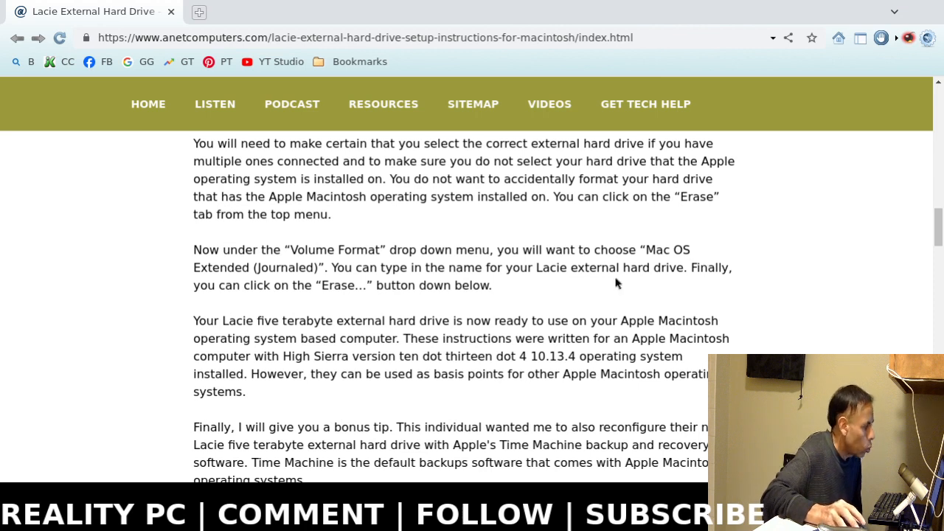
scroll(down, 3)
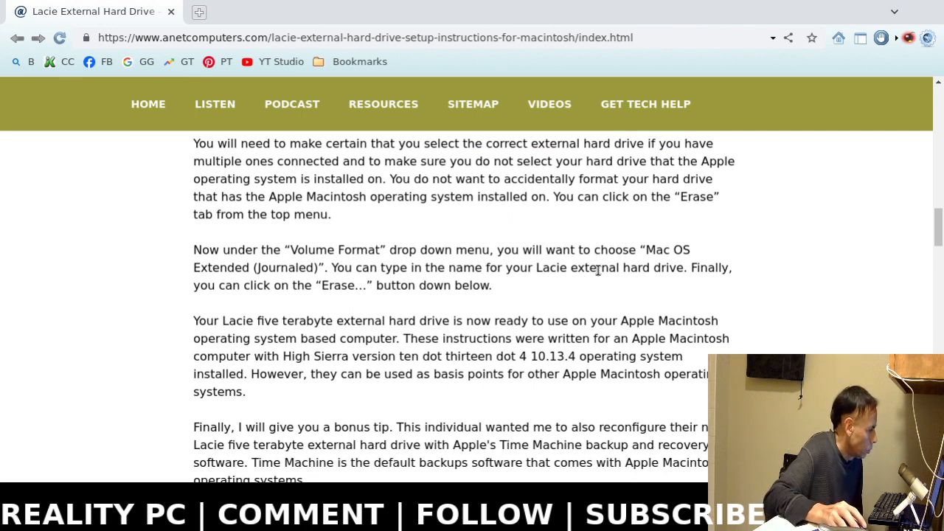
mouse_move(588, 303)
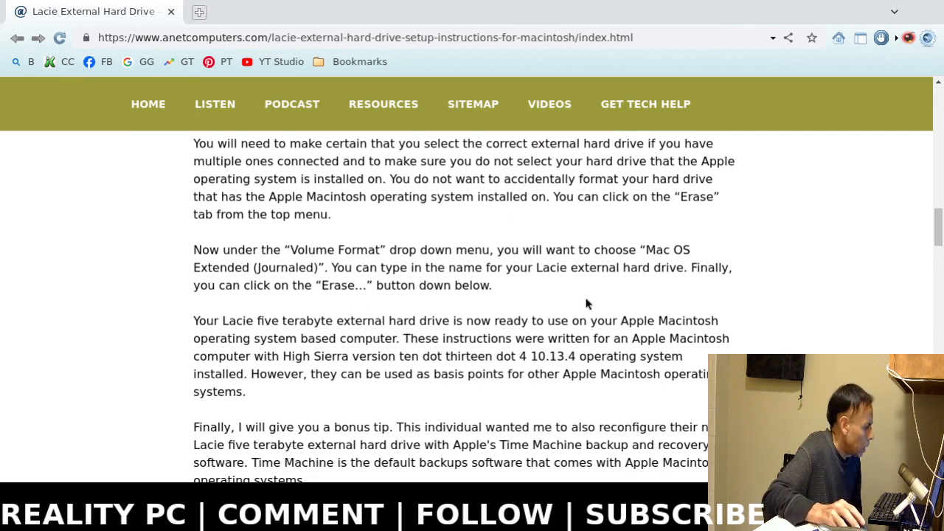
mouse_move(570, 298)
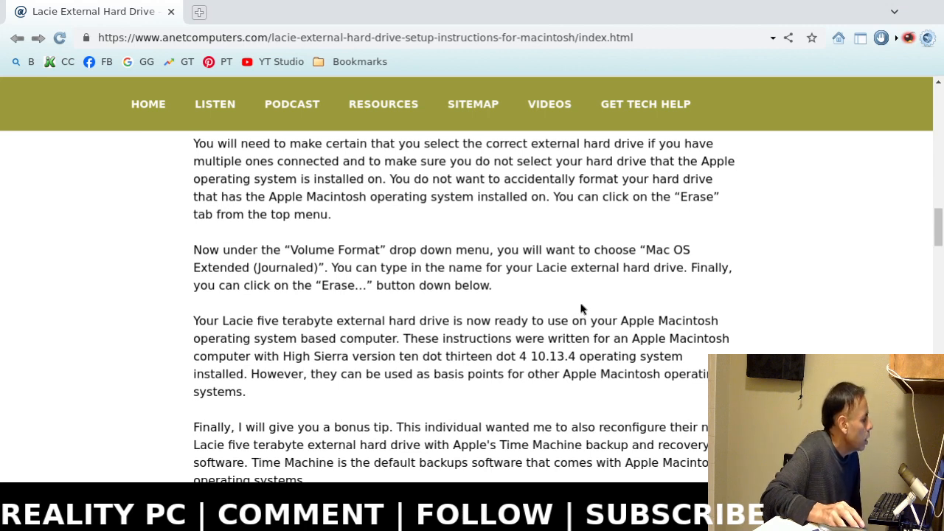
scroll(down, 3)
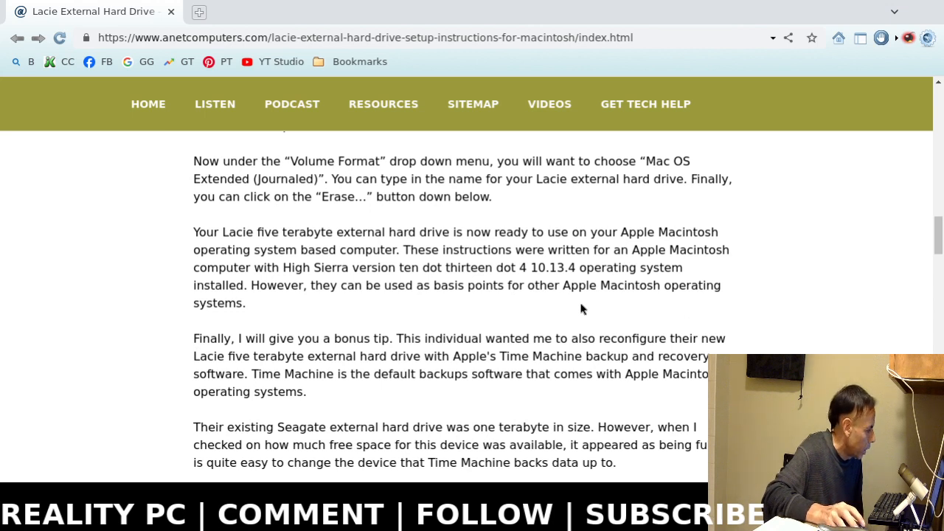
scroll(down, 3)
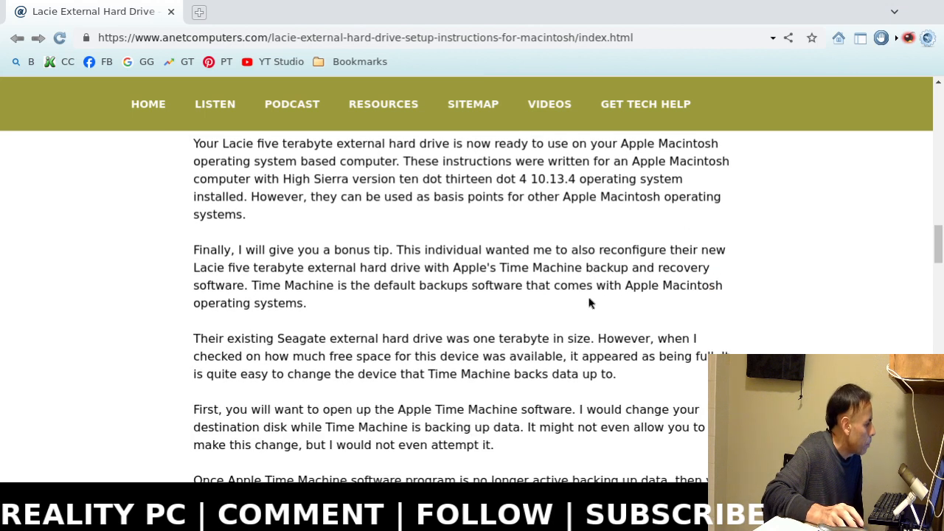
scroll(up, 3)
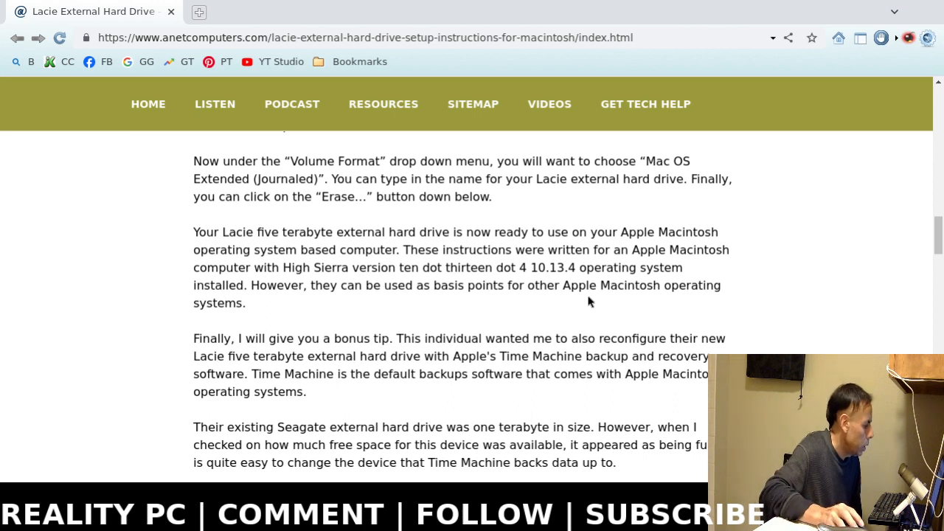
scroll(down, 3)
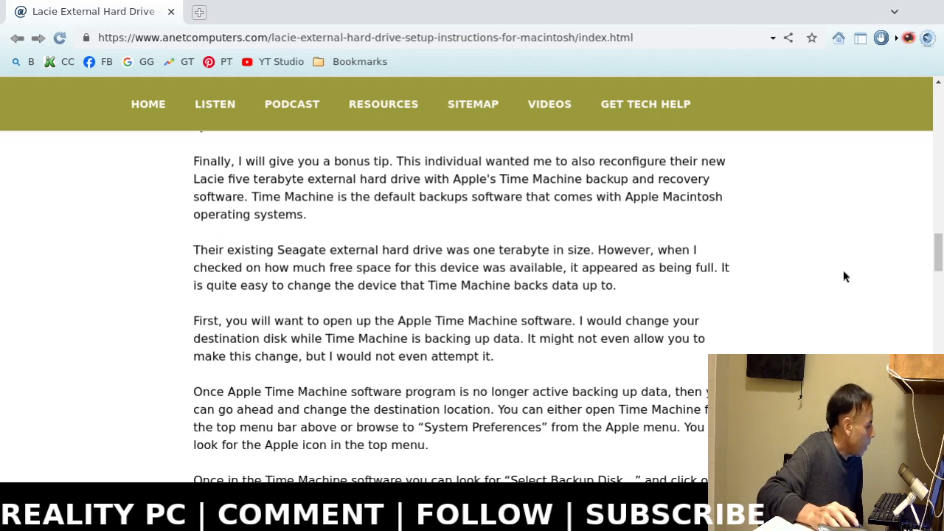
mouse_move(843, 287)
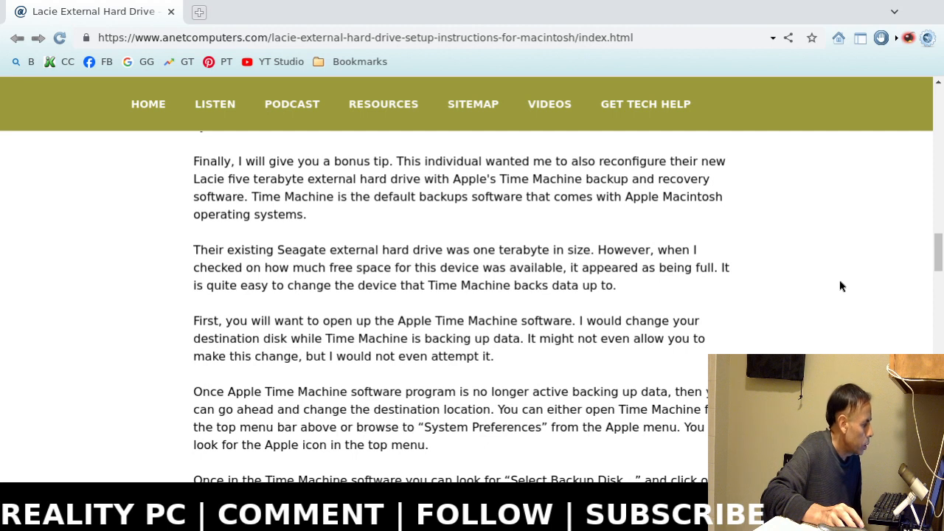
mouse_move(815, 283)
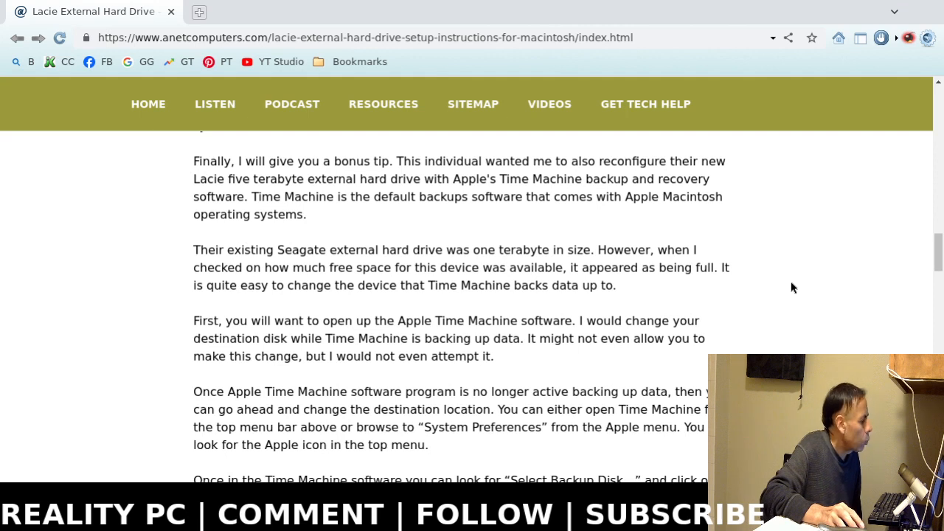
mouse_move(770, 285)
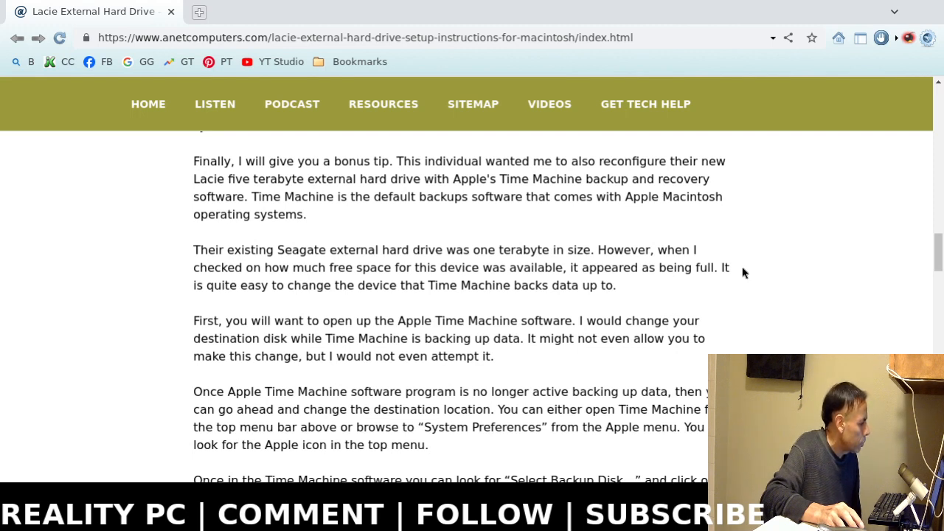
scroll(down, 3)
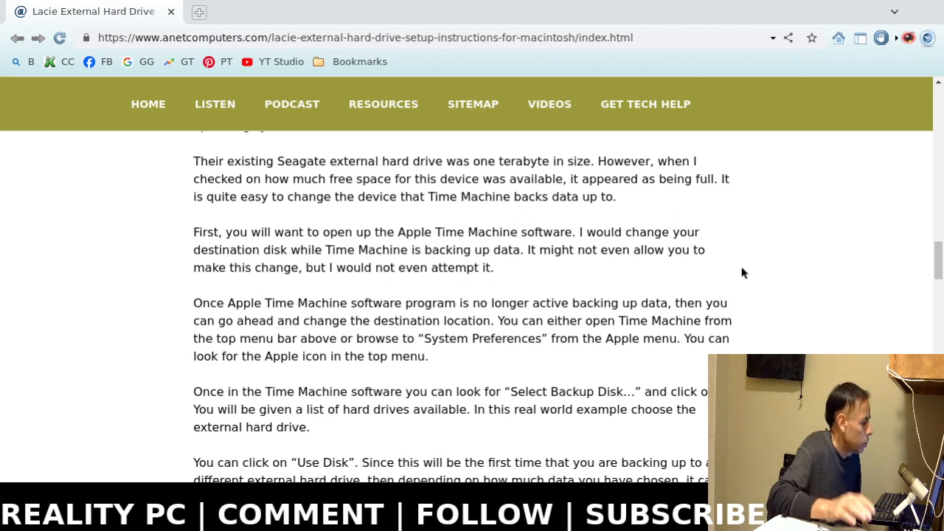
scroll(down, 3)
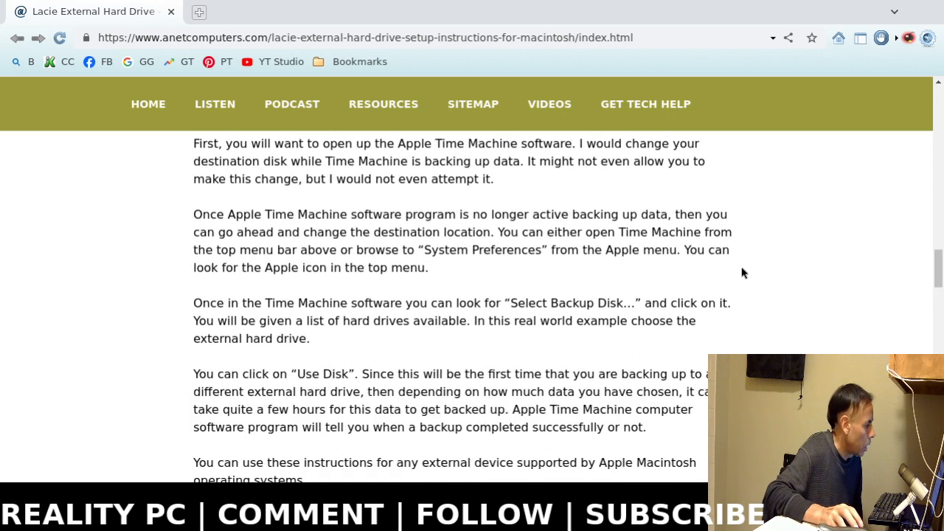
mouse_move(805, 261)
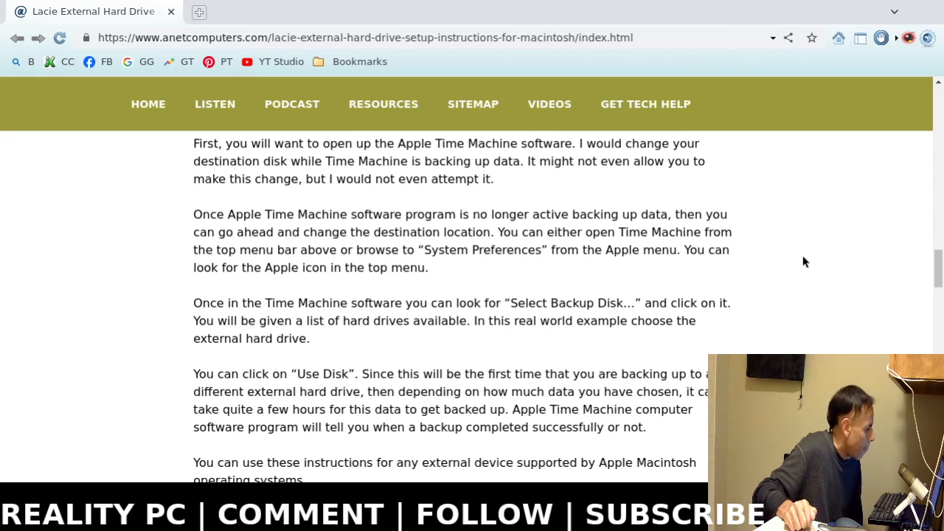
scroll(down, 3)
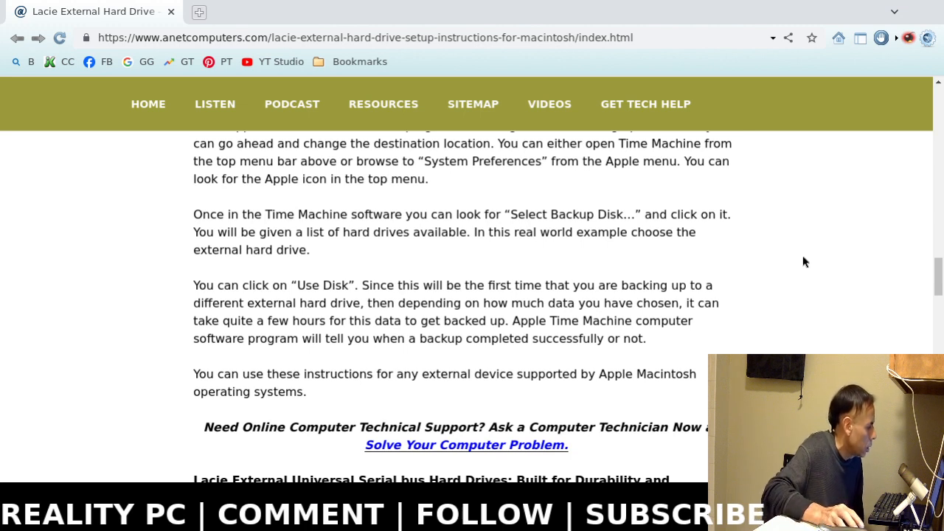
scroll(down, 3)
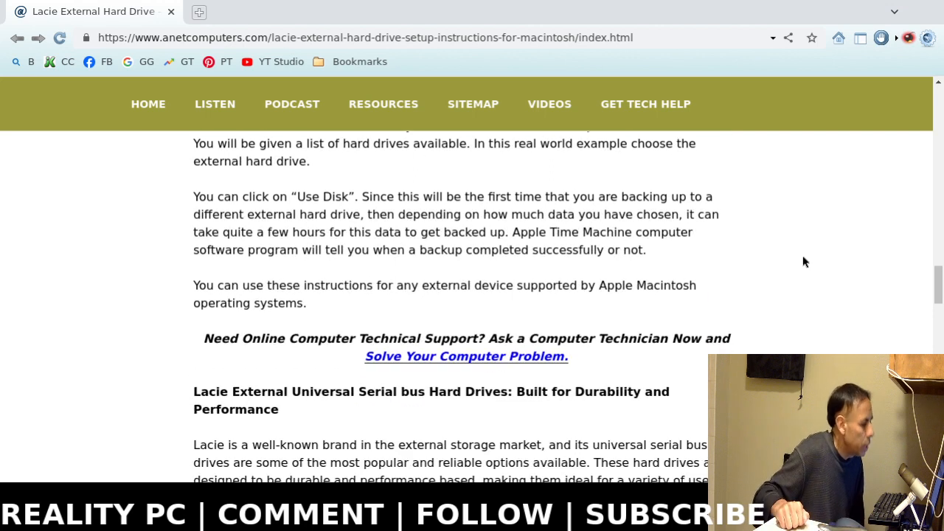